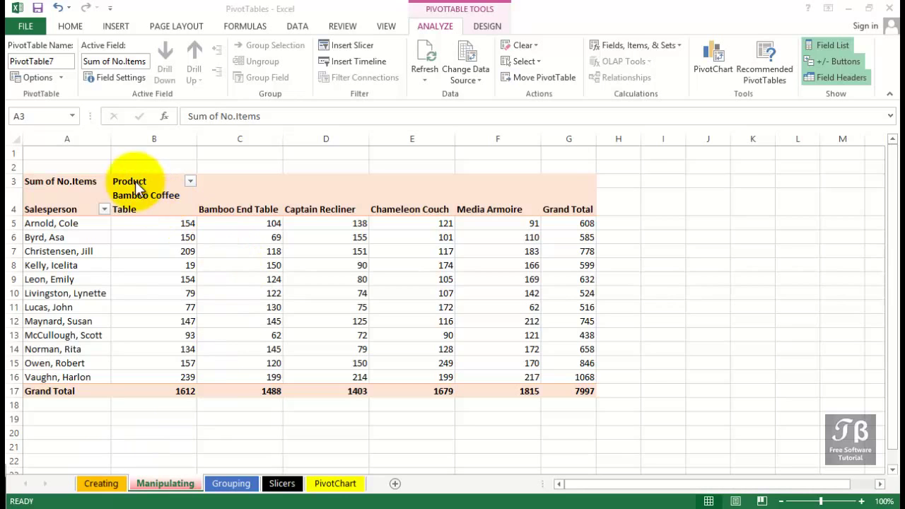
Step: Select a cell inside the PivotTable to reveal the PivotTable Fields pane
{"action": "left_click", "coordinate": [826, 44]}
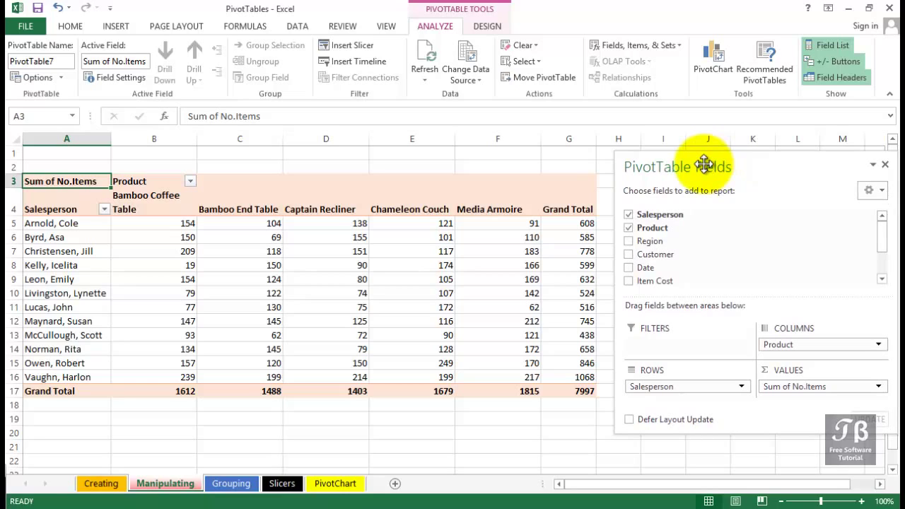
{"action": "mouse_move", "coordinate": [695, 170]}
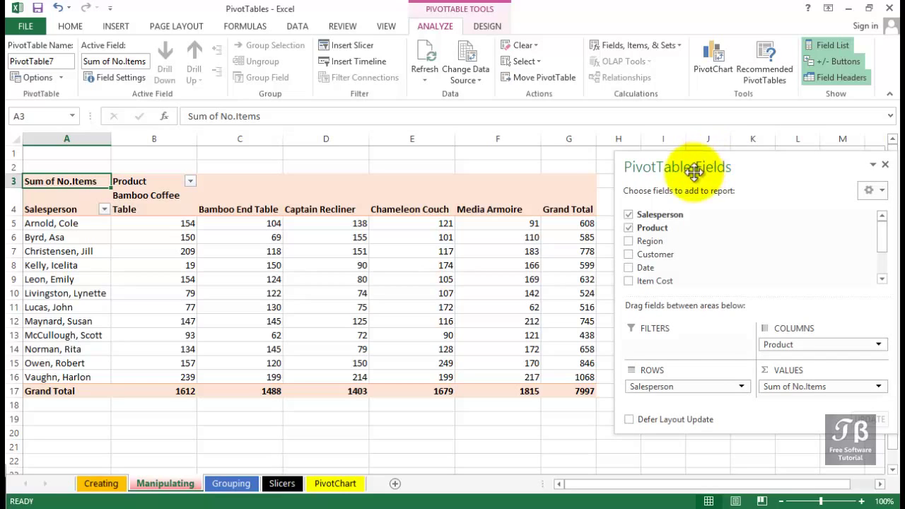
Step: Swap Salesperson out of Rows and put Customer in, keeping Product across the columns
{"action": "left_click", "coordinate": [739, 386]}
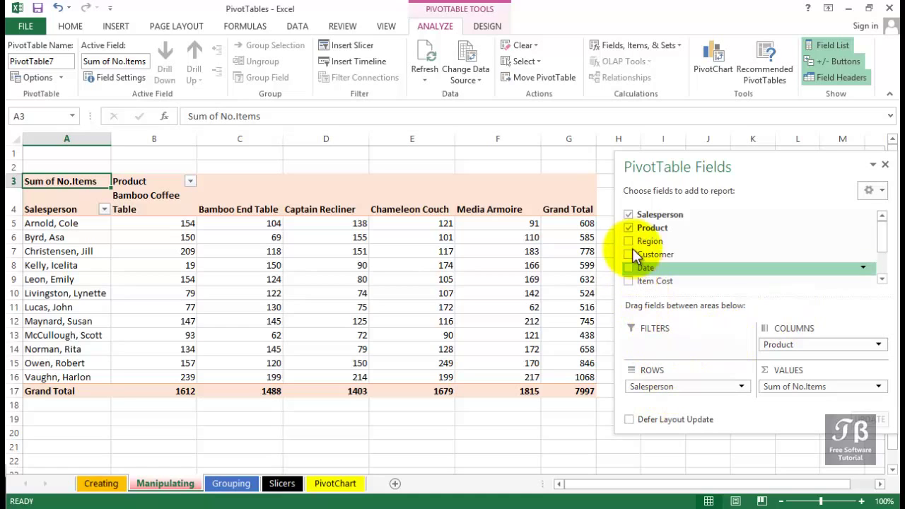
{"action": "mouse_move", "coordinate": [633, 220]}
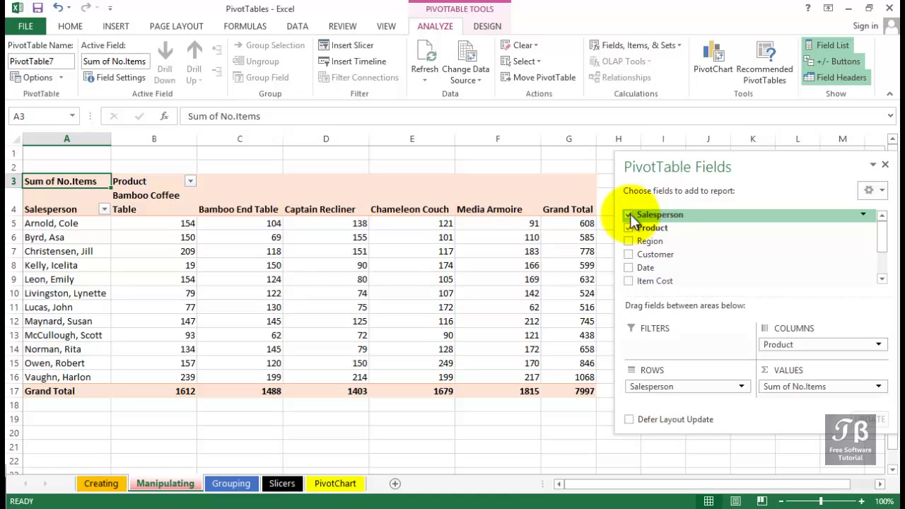
{"action": "left_click", "coordinate": [628, 215]}
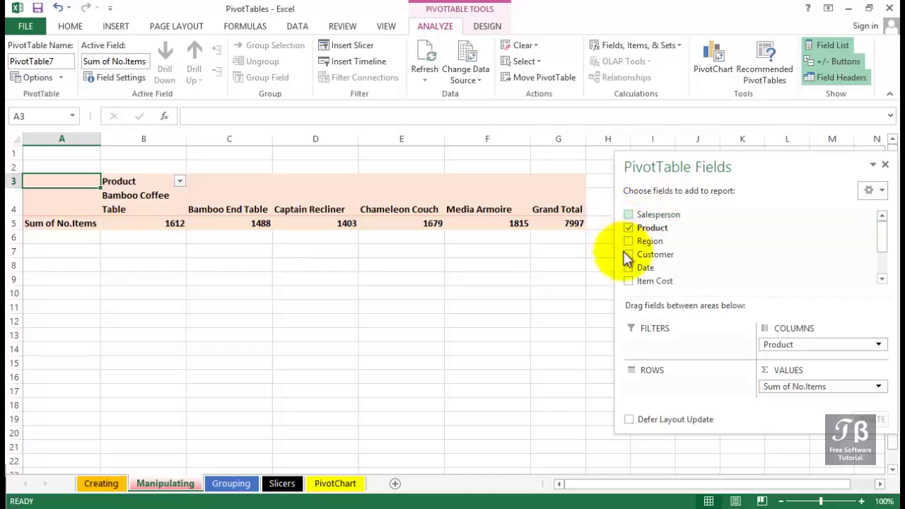
{"action": "mouse_move", "coordinate": [653, 255]}
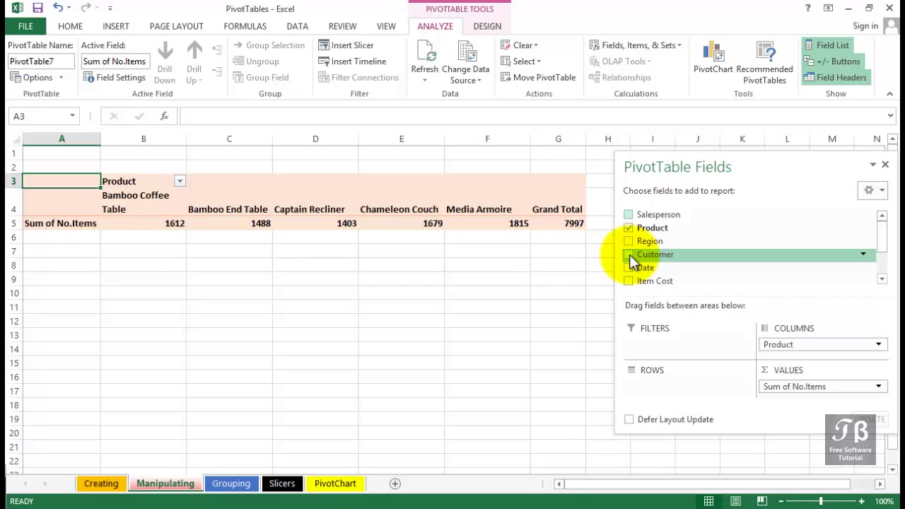
{"action": "left_click", "coordinate": [627, 255]}
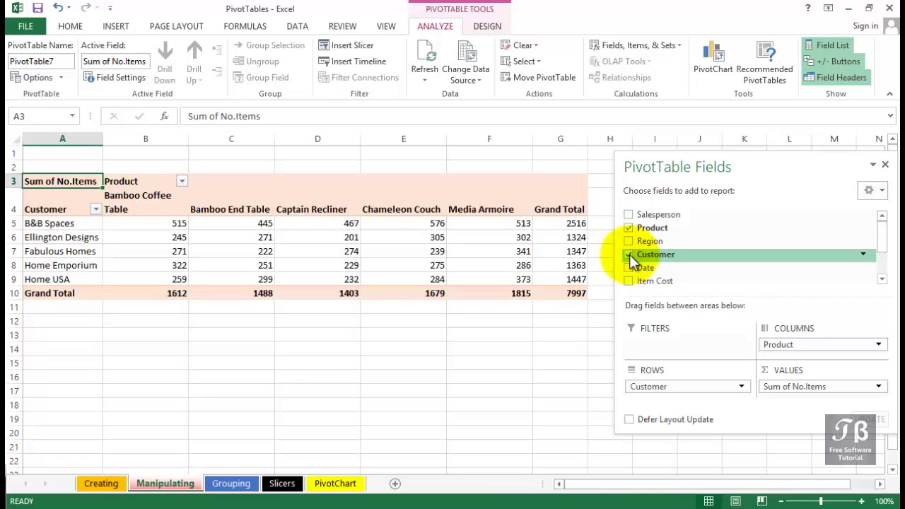
{"action": "mouse_move", "coordinate": [696, 159]}
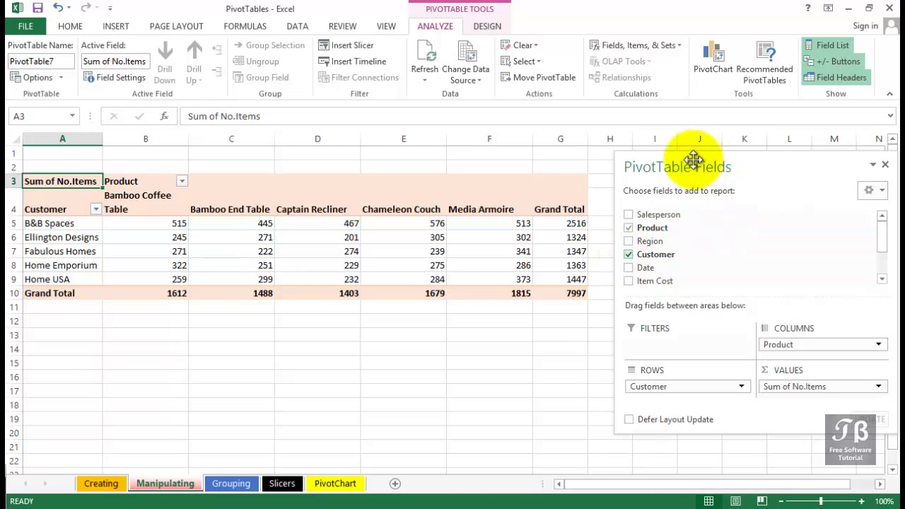
{"action": "mouse_move", "coordinate": [464, 218]}
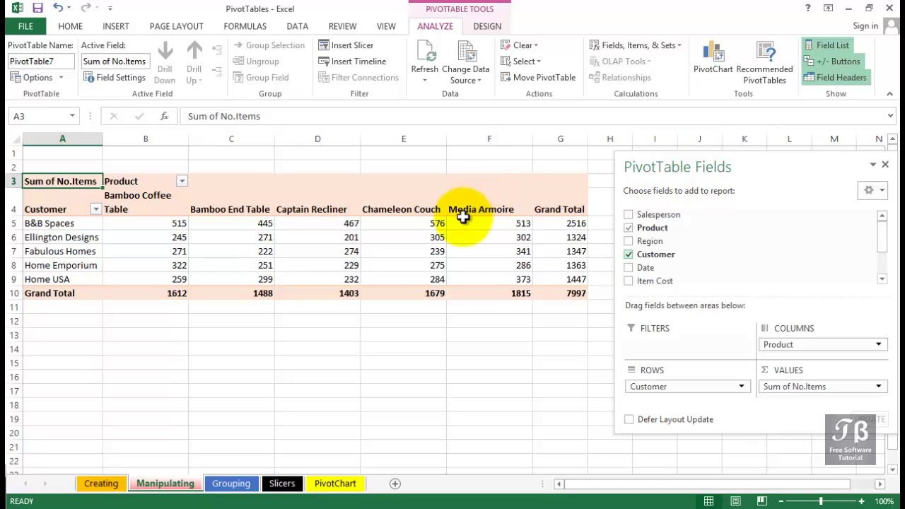
{"action": "mouse_move", "coordinate": [464, 218]}
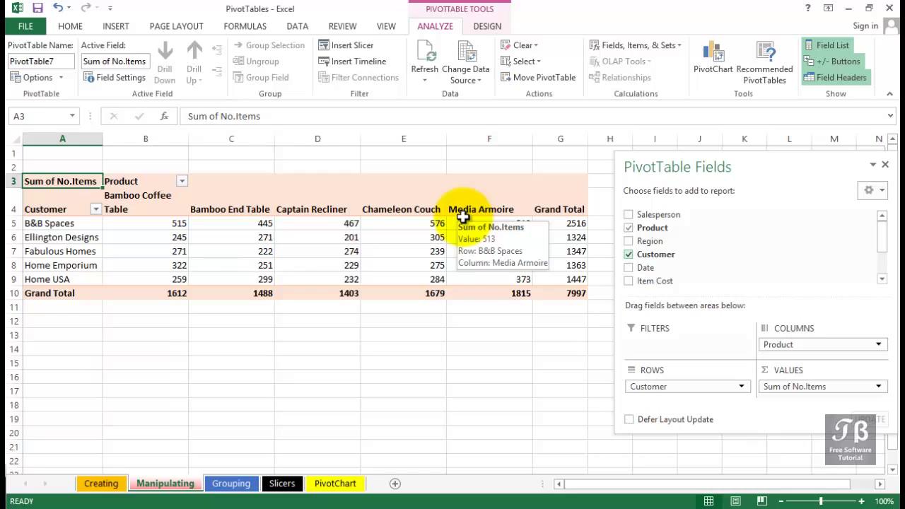
{"action": "left_click", "coordinate": [577, 292]}
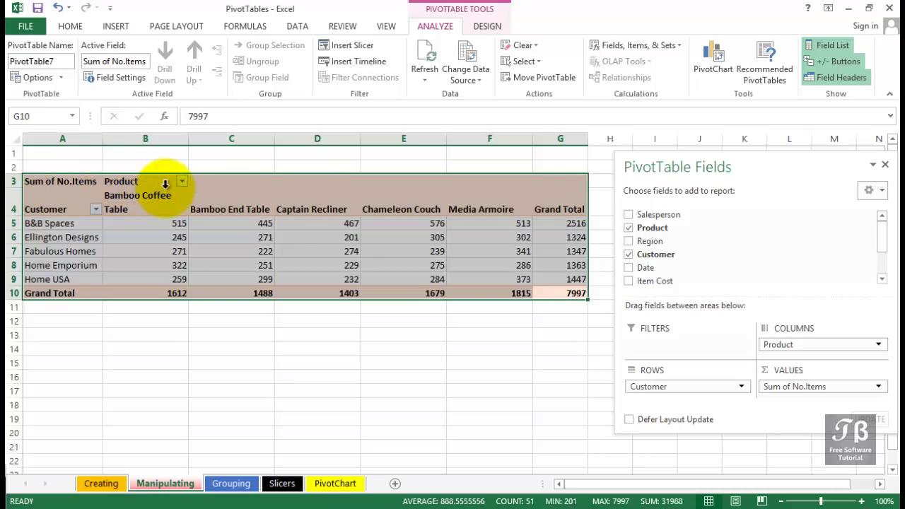
{"action": "mouse_move", "coordinate": [316, 209]}
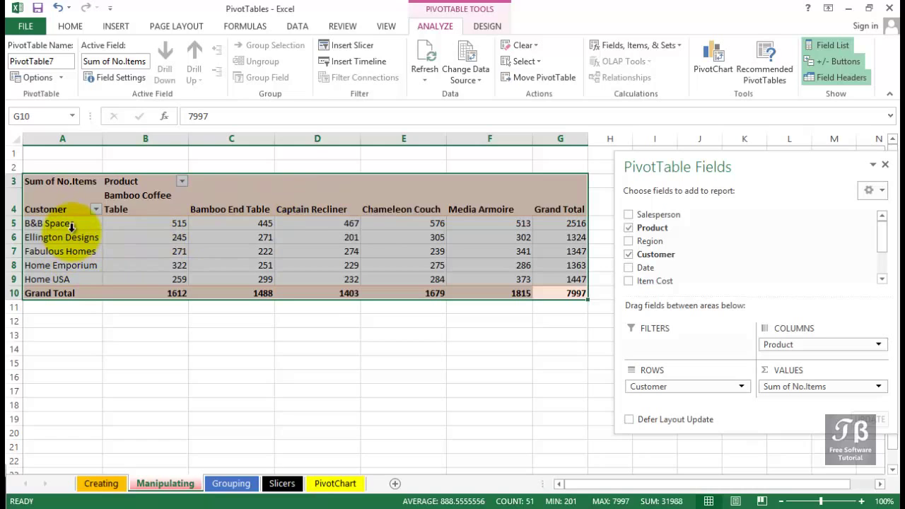
{"action": "left_click", "coordinate": [48, 224]}
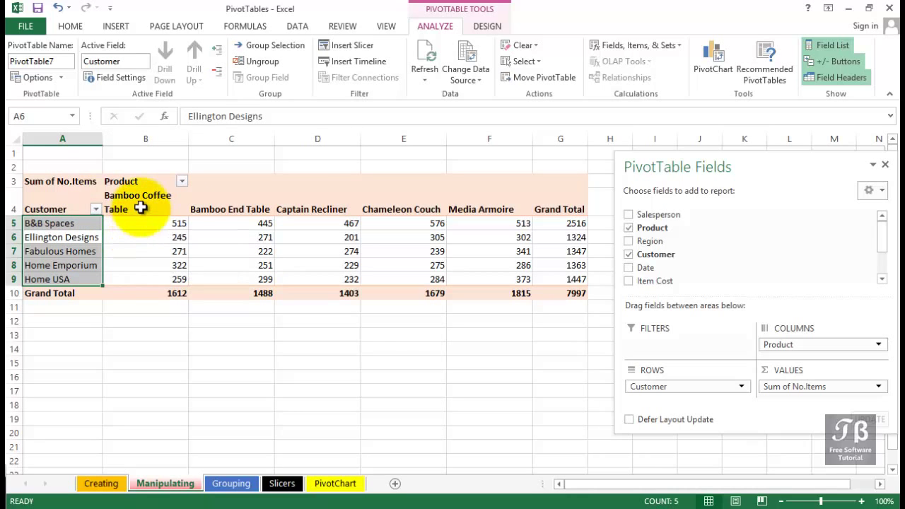
{"action": "left_click", "coordinate": [144, 201]}
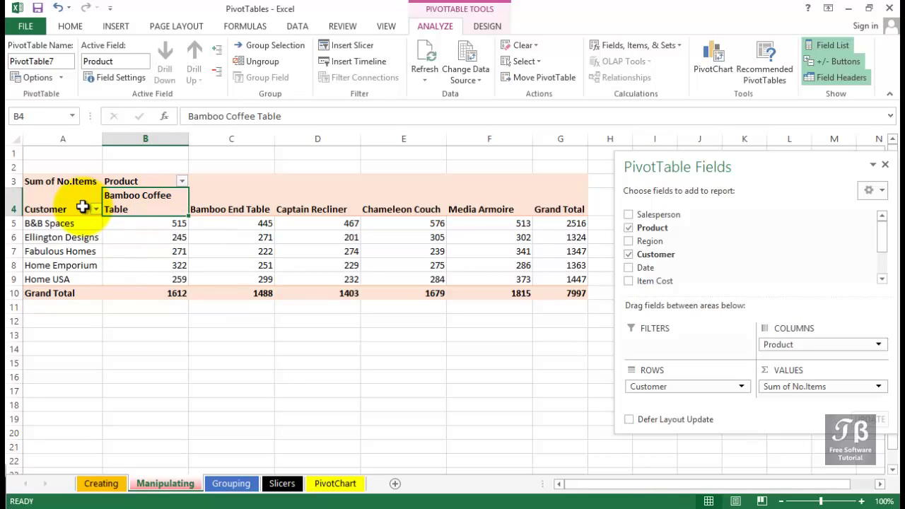
{"action": "mouse_move", "coordinate": [294, 265]}
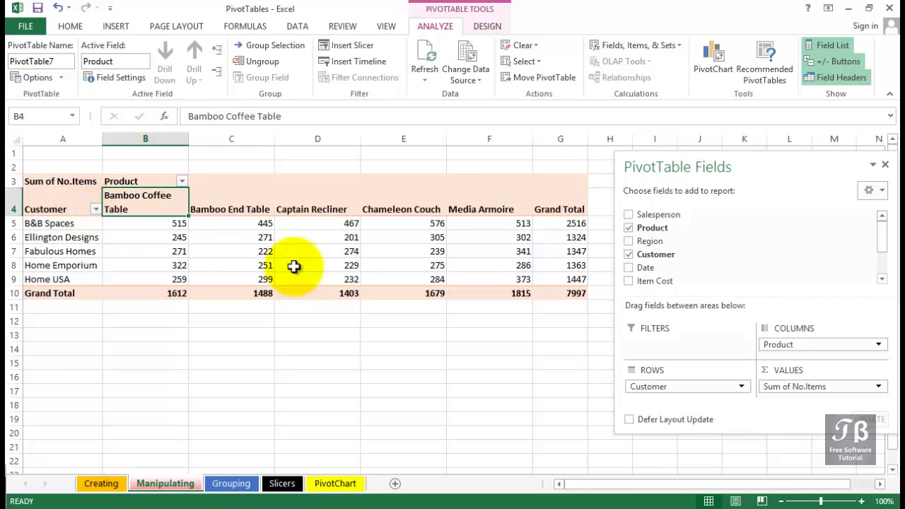
{"action": "mouse_move", "coordinate": [562, 293]}
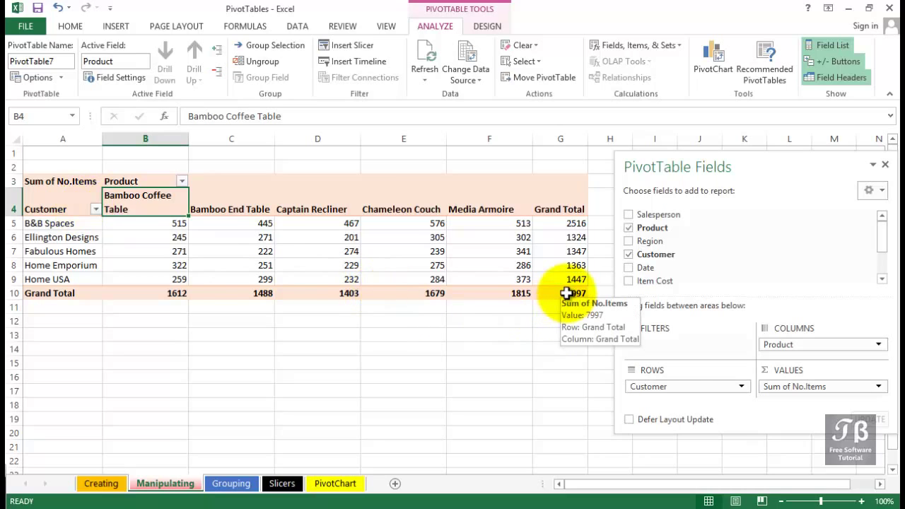
{"action": "left_click", "coordinate": [560, 293]}
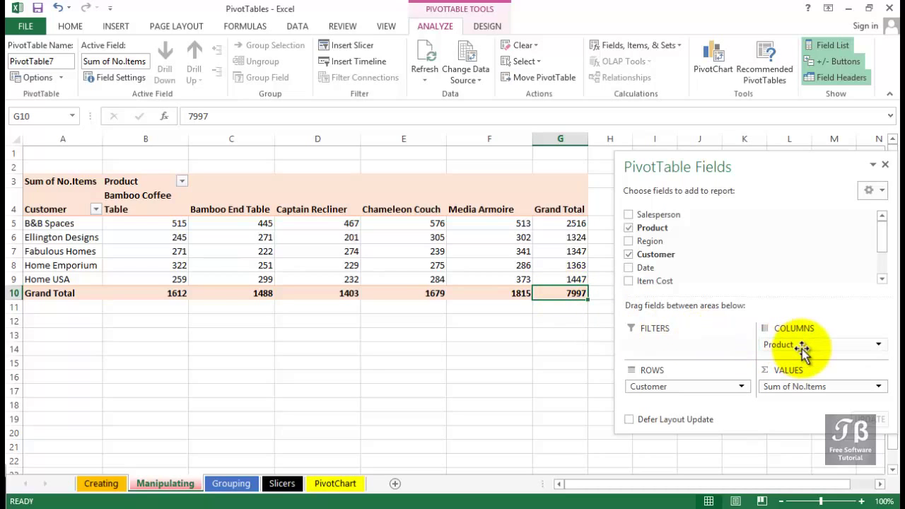
{"action": "mouse_move", "coordinate": [799, 348]}
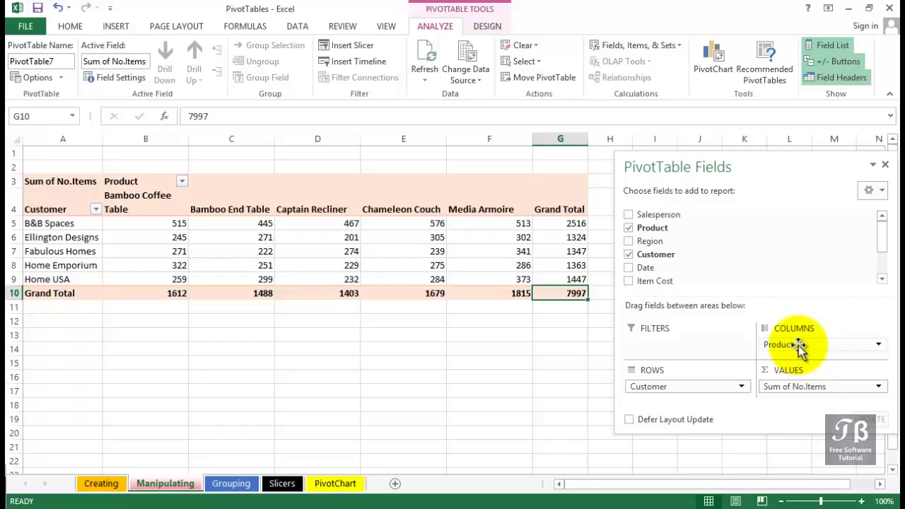
Step: Move Product into Rows and Customer into Columns, flipping the table's orientation
{"action": "left_click_drag", "start_coordinate": [799, 345], "coordinate": [738, 362]}
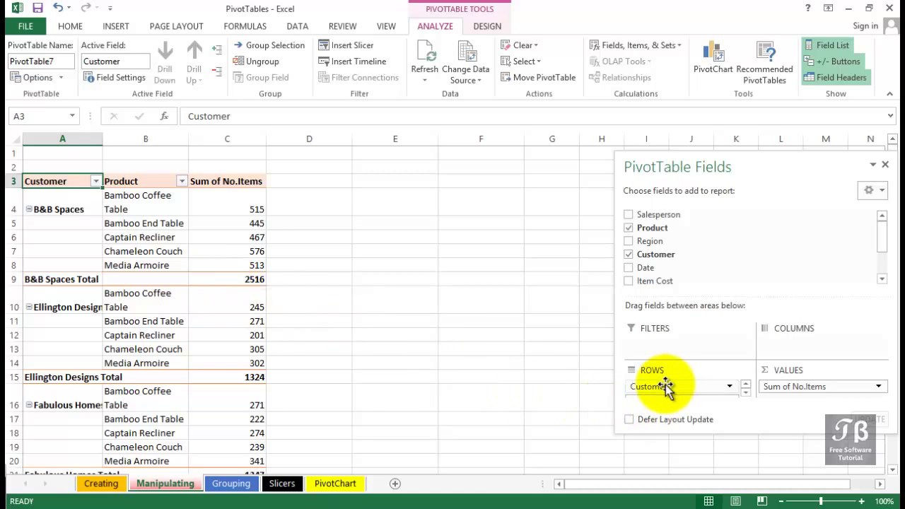
{"action": "left_click_drag", "start_coordinate": [664, 386], "coordinate": [791, 346]}
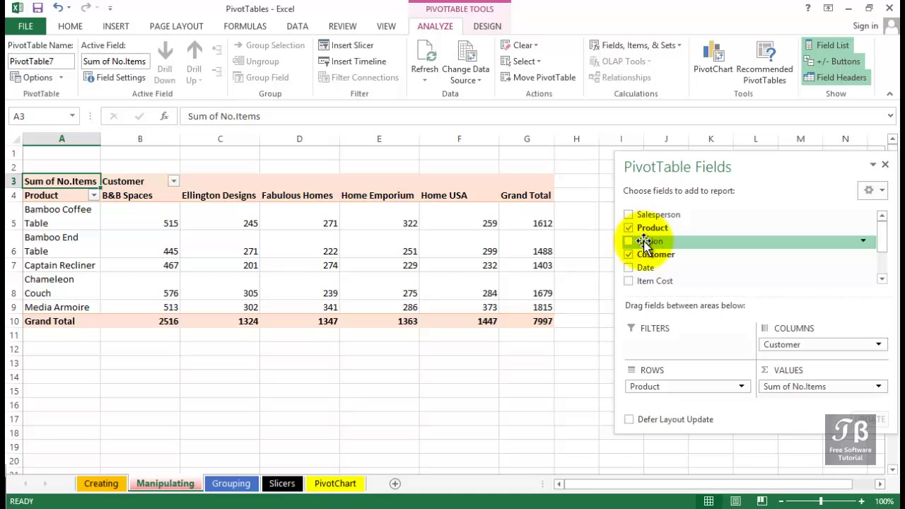
{"action": "mouse_move", "coordinate": [639, 241]}
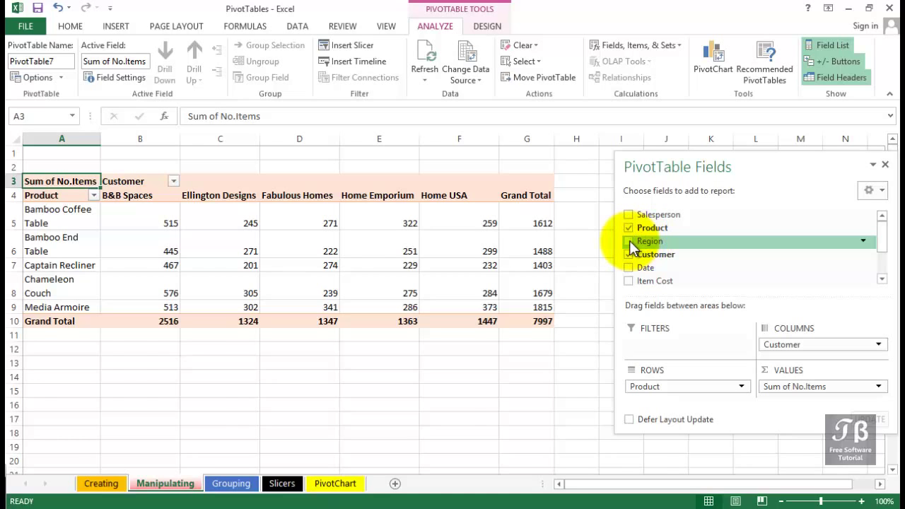
Step: Add Region under Product in Rows so each product splits into NE, NW, SE and SW
{"action": "left_click", "coordinate": [628, 240]}
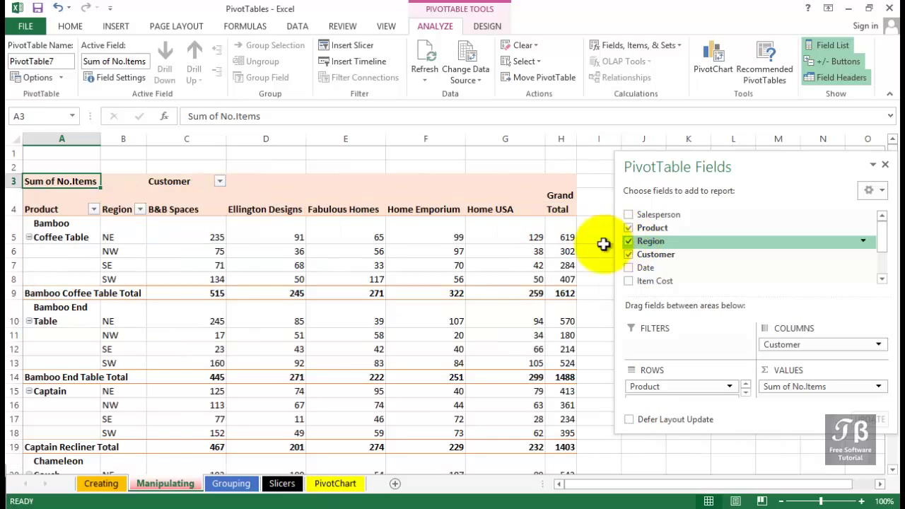
{"action": "mouse_move", "coordinate": [93, 142]}
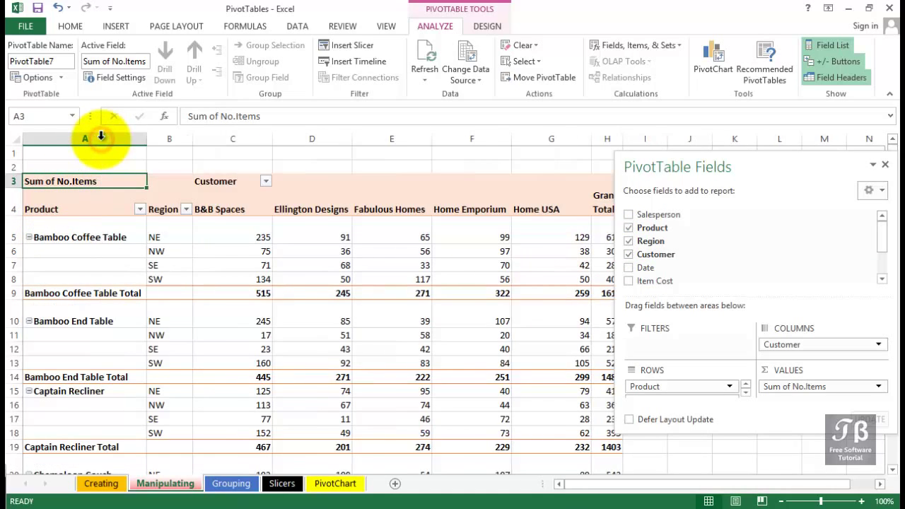
{"action": "mouse_move", "coordinate": [203, 350]}
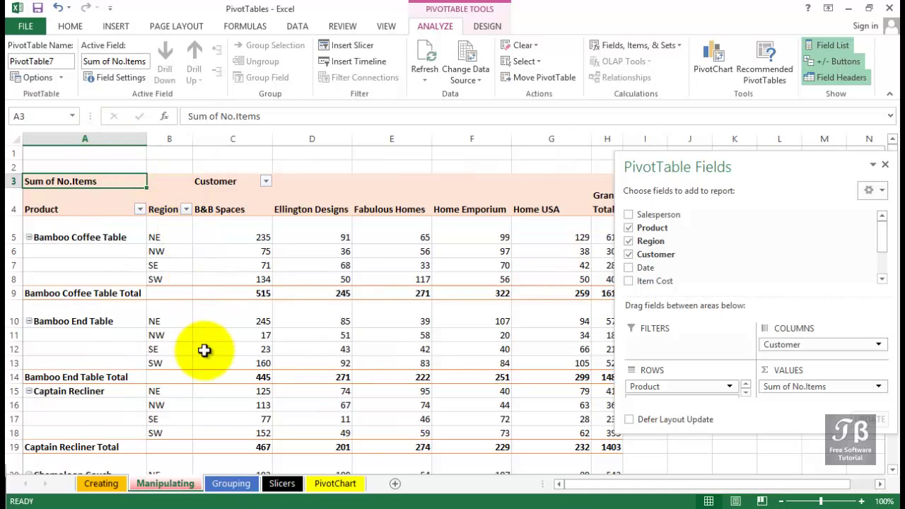
{"action": "scroll", "scroll_direction": "down", "scroll_amount": 3}
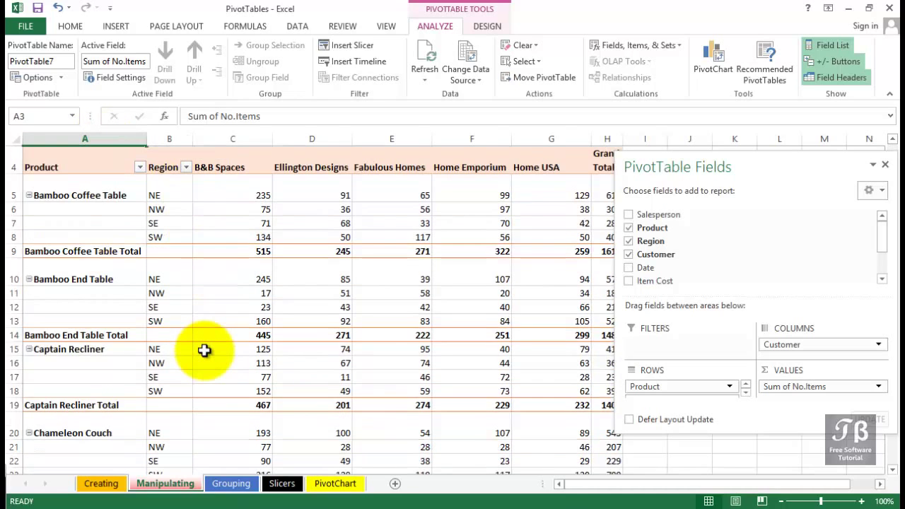
{"action": "scroll", "scroll_direction": "down", "scroll_amount": 3}
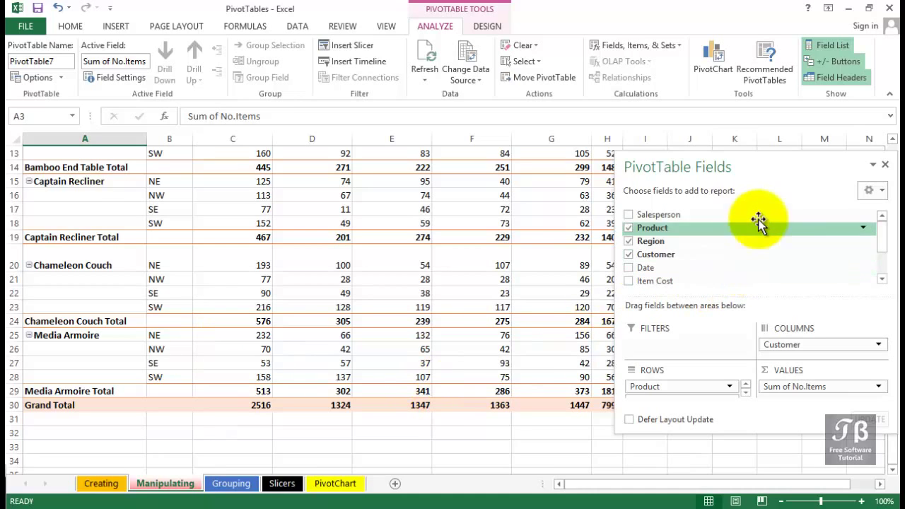
{"action": "mouse_move", "coordinate": [752, 168]}
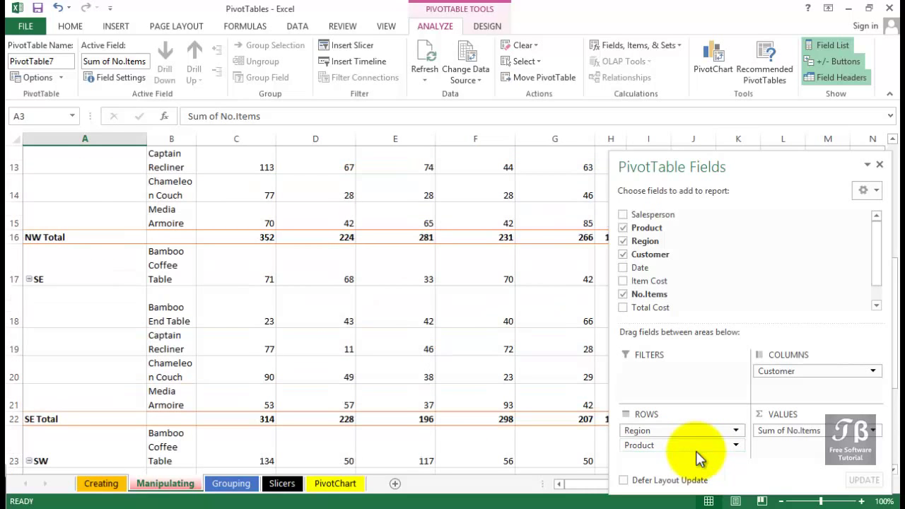
Step: Narrow column A for Region and widen column B so product names show in full
{"action": "scroll", "scroll_direction": "up", "scroll_amount": 3}
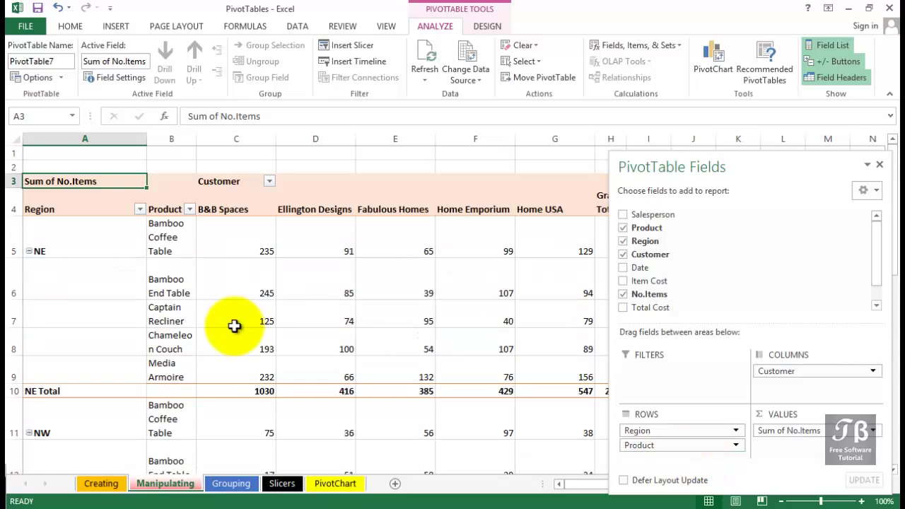
{"action": "mouse_move", "coordinate": [235, 326]}
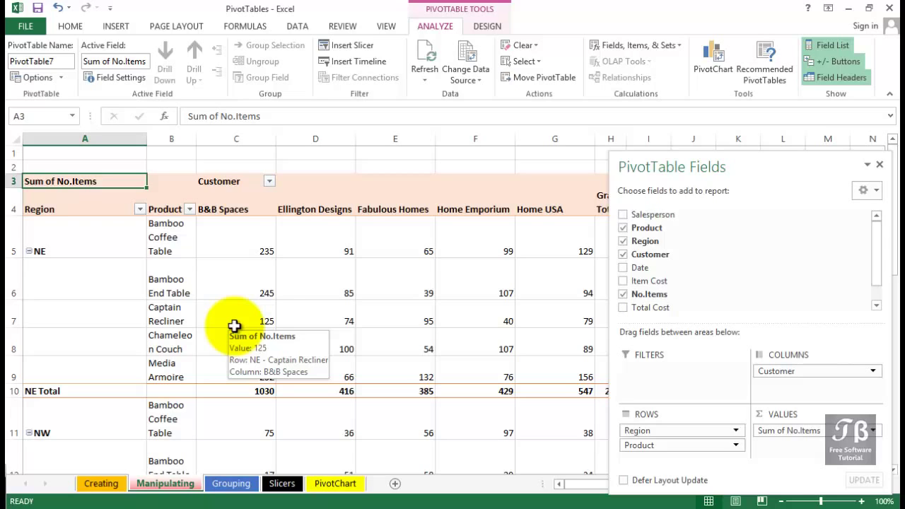
{"action": "mouse_move", "coordinate": [198, 135]}
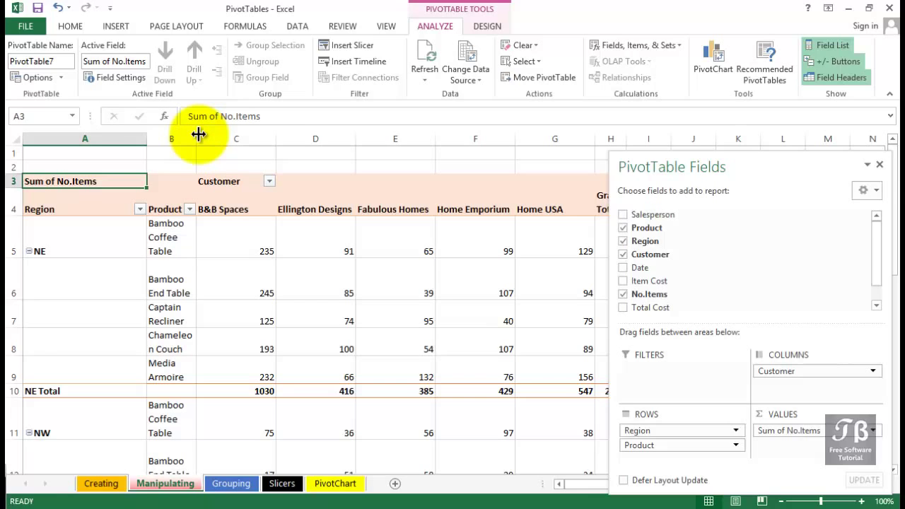
{"action": "left_click_drag", "start_coordinate": [198, 138], "coordinate": [139, 139]}
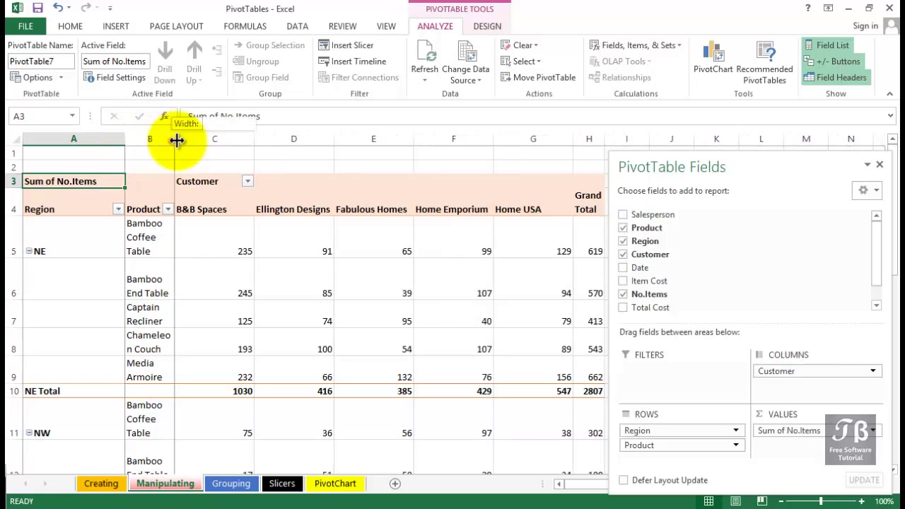
{"action": "left_click_drag", "start_coordinate": [175, 140], "coordinate": [246, 140]}
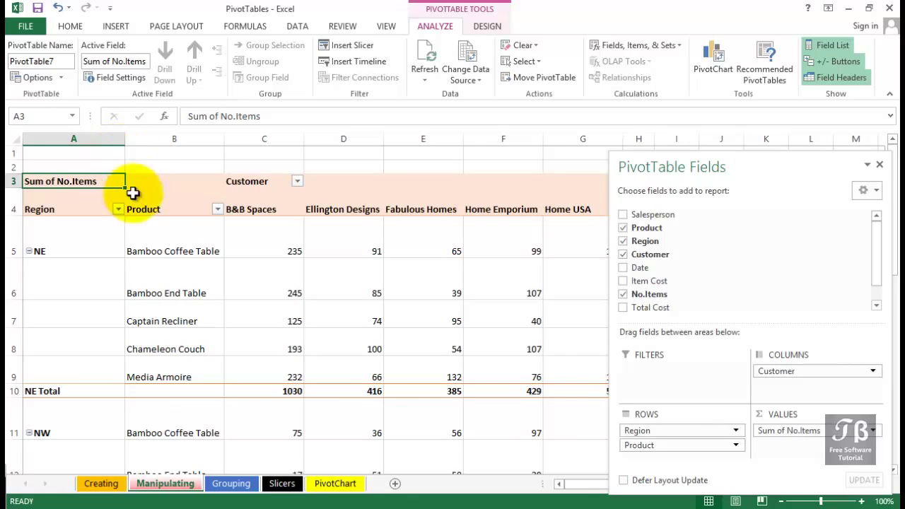
{"action": "mouse_move", "coordinate": [166, 295]}
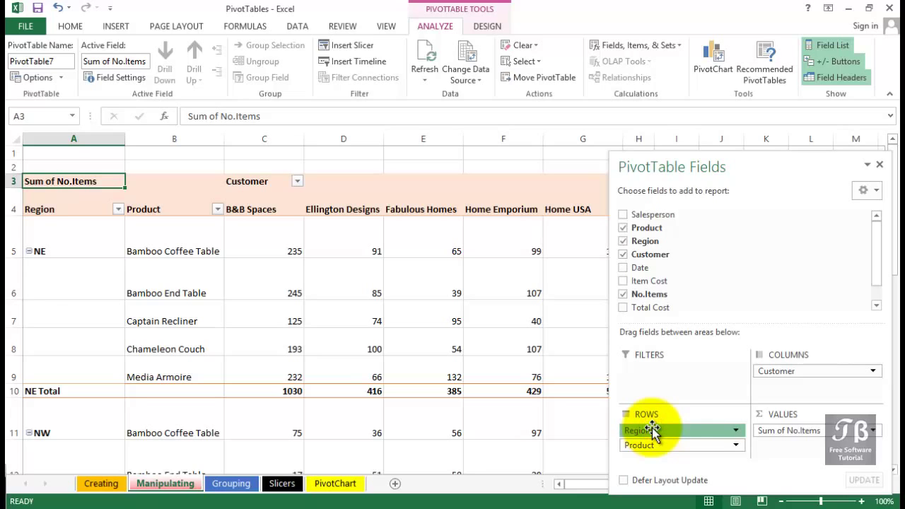
Step: Move Region from Rows to the Filters area, leaving it set to All
{"action": "left_click_drag", "start_coordinate": [645, 430], "coordinate": [653, 382]}
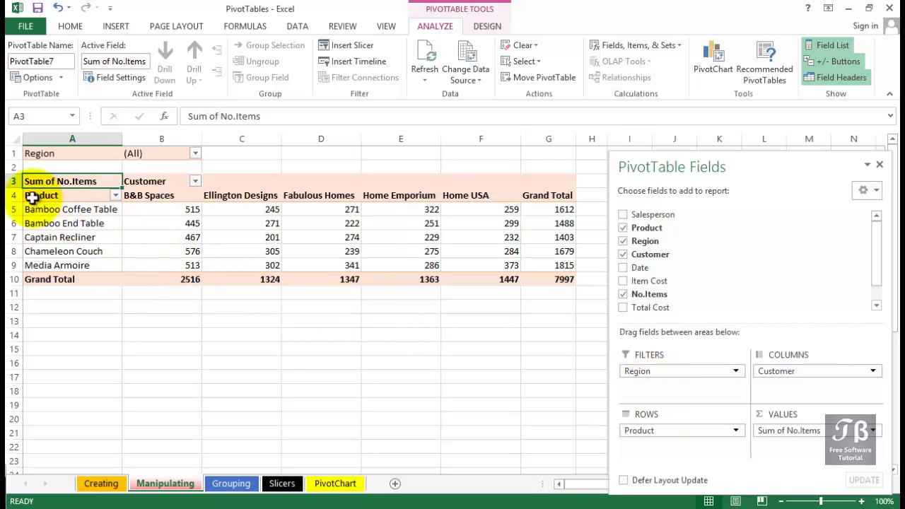
{"action": "left_click", "coordinate": [161, 153]}
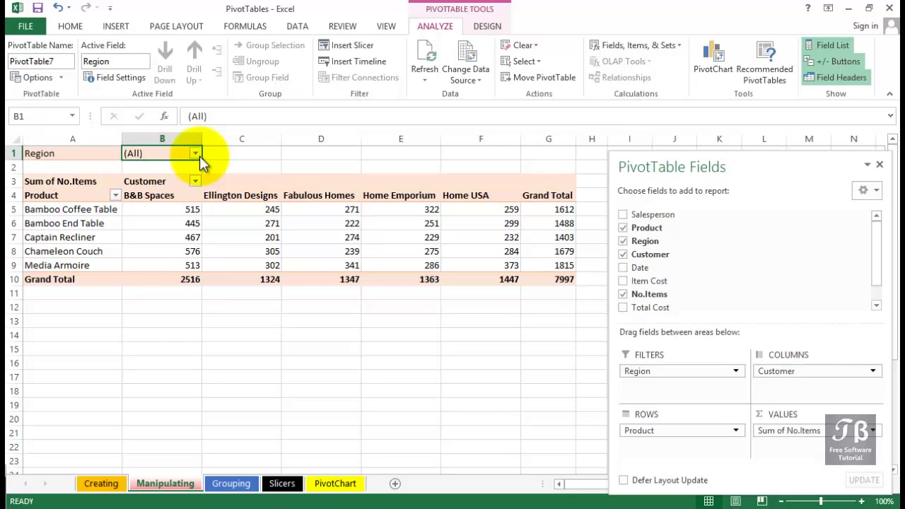
{"action": "left_click", "coordinate": [195, 152]}
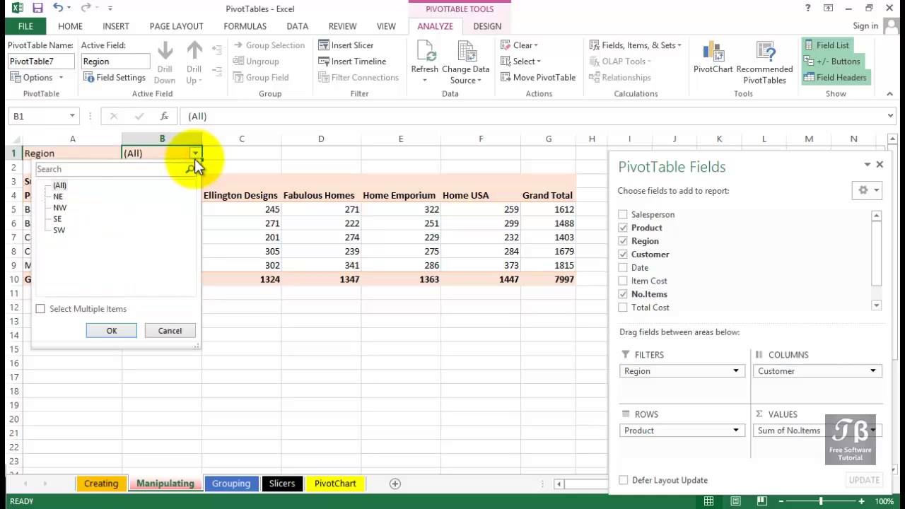
{"action": "mouse_move", "coordinate": [57, 224]}
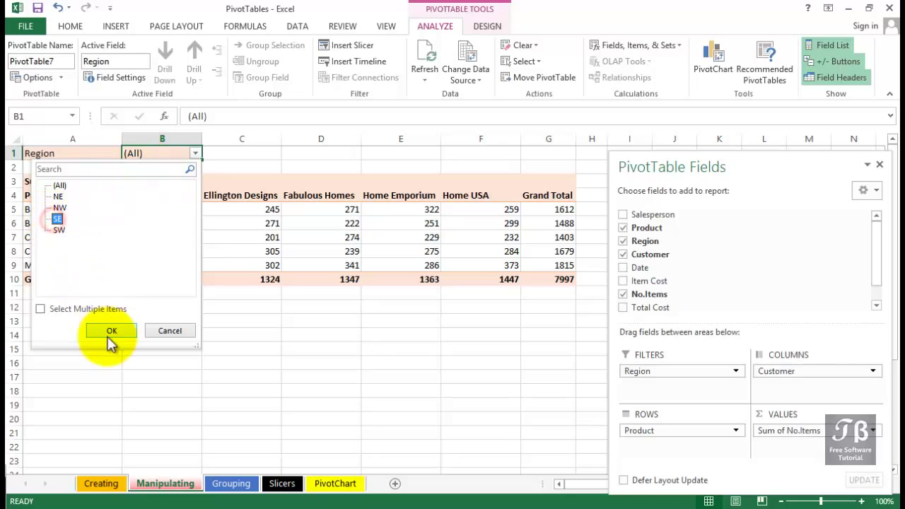
{"action": "left_click", "coordinate": [110, 330]}
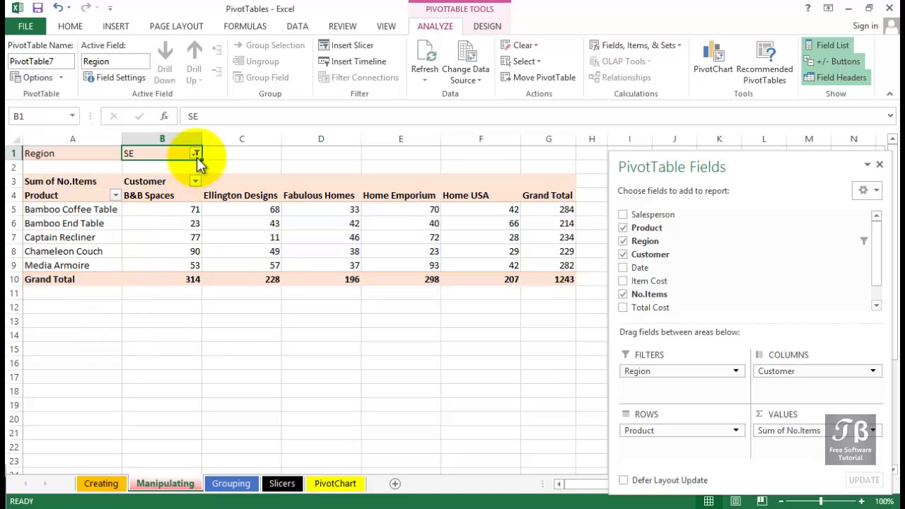
{"action": "left_click", "coordinate": [195, 153]}
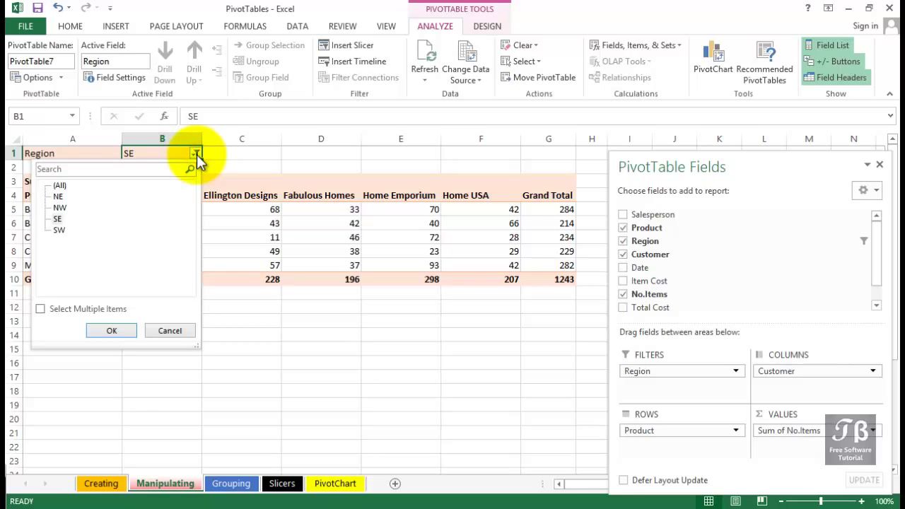
{"action": "mouse_move", "coordinate": [60, 201]}
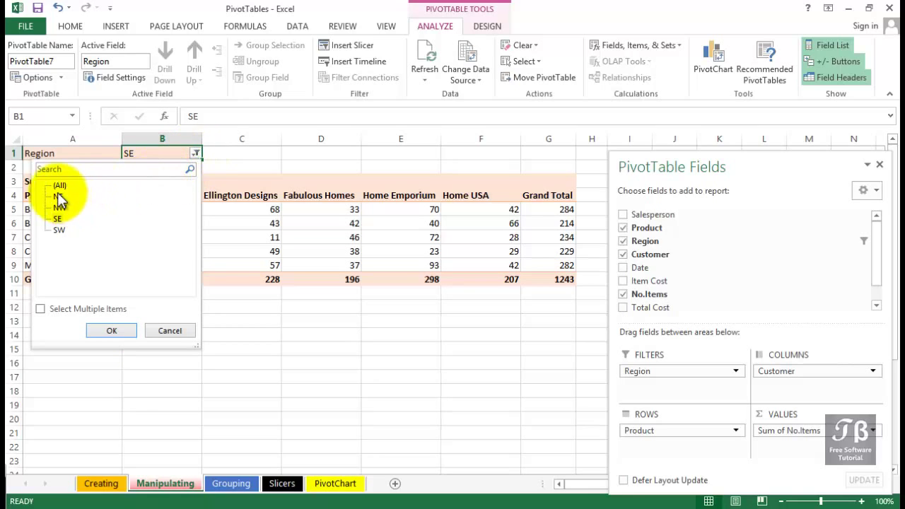
{"action": "left_click", "coordinate": [60, 186]}
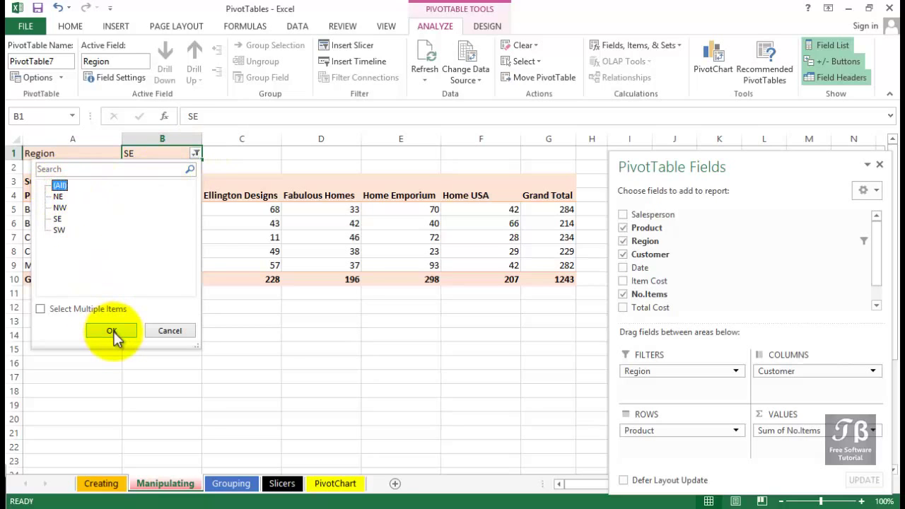
{"action": "left_click", "coordinate": [111, 331]}
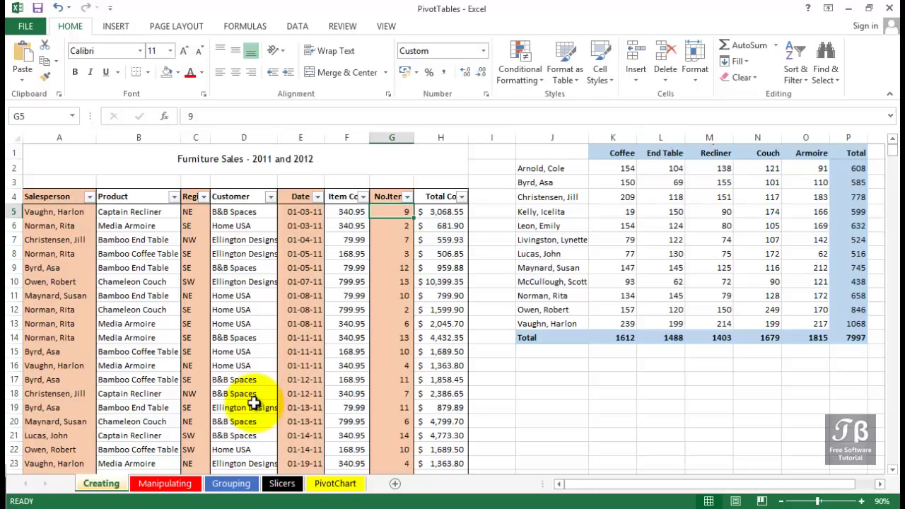
{"action": "mouse_move", "coordinate": [388, 255]}
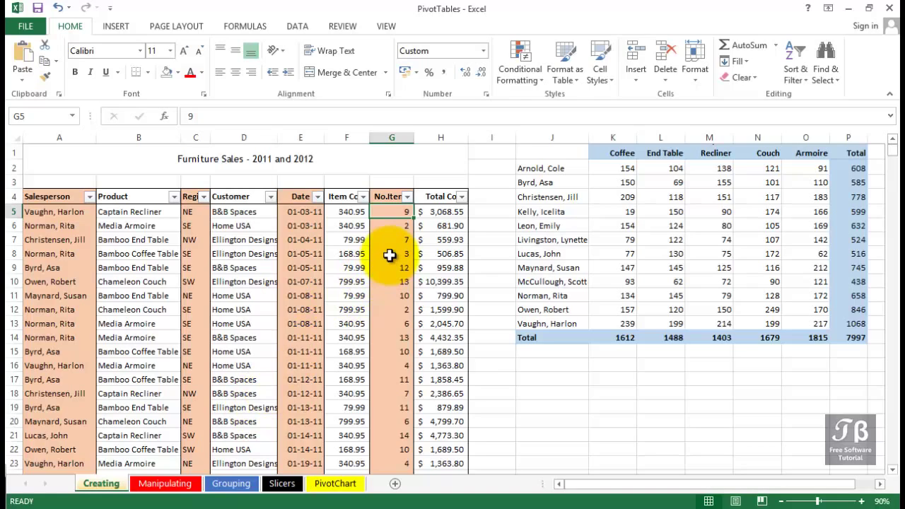
Step: Switch to the furniture sales data sheet and select quantities in the No.Items column
{"action": "left_click", "coordinate": [390, 253]}
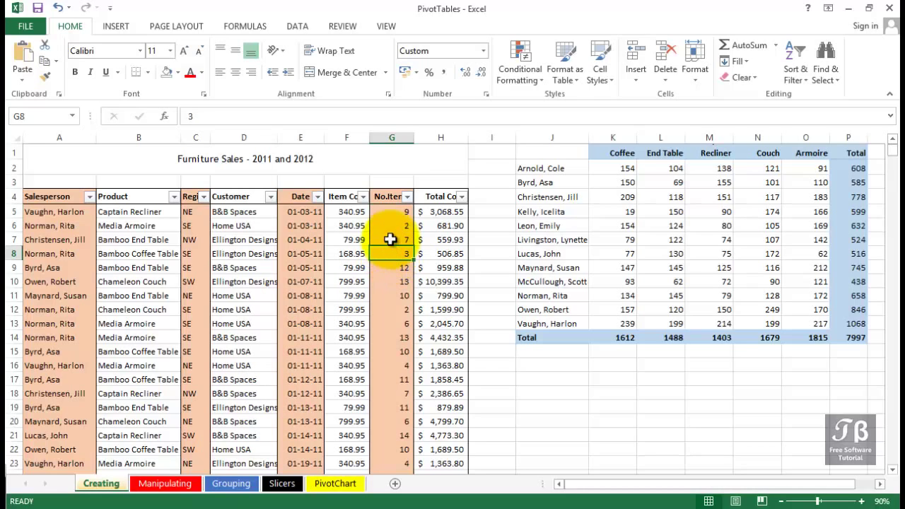
{"action": "left_click", "coordinate": [391, 212]}
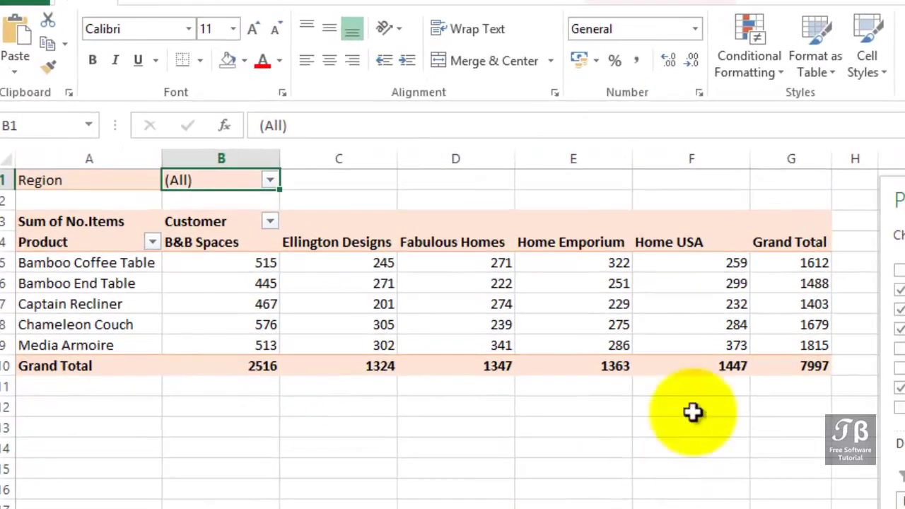
Step: Return to the PivotTable sheet and highlight the Captain Recliner row A7:E7
{"action": "left_click", "coordinate": [814, 365]}
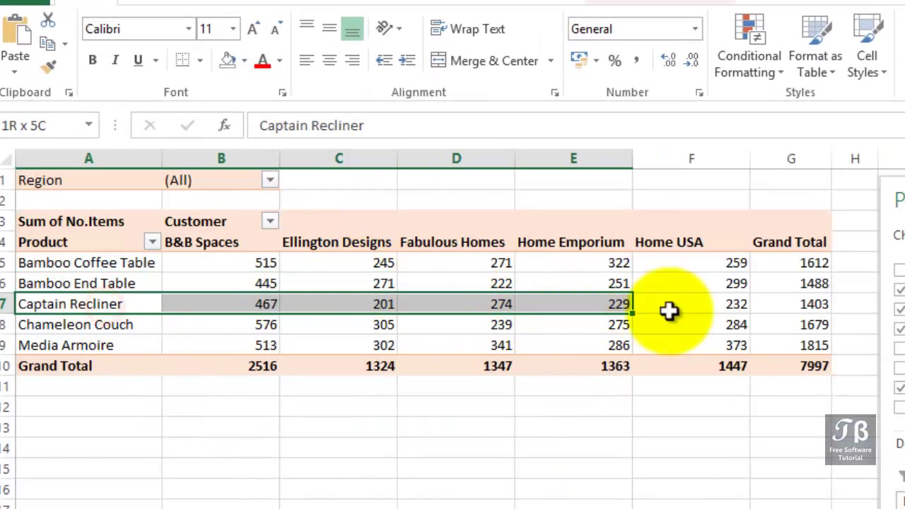
{"action": "left_click", "coordinate": [790, 303]}
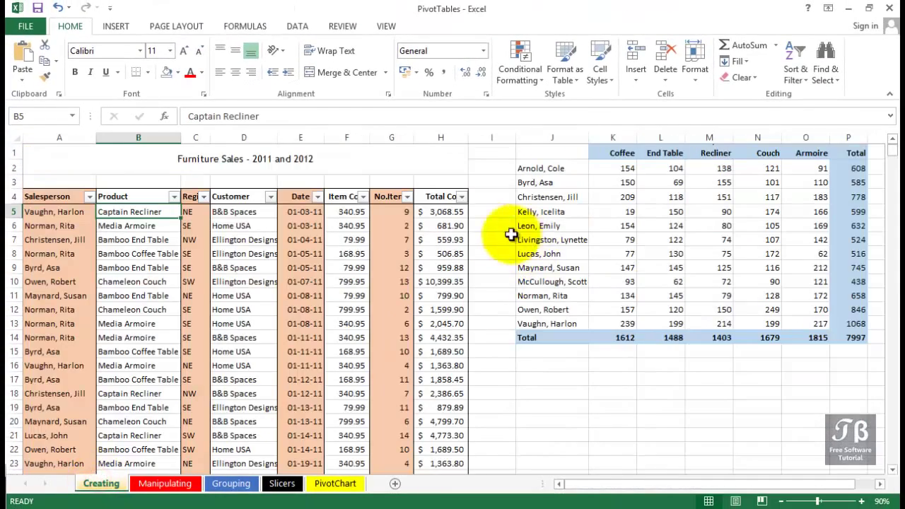
Step: Change the first sale's No.Items value in G5 from 9 to 10
{"action": "left_click", "coordinate": [391, 213]}
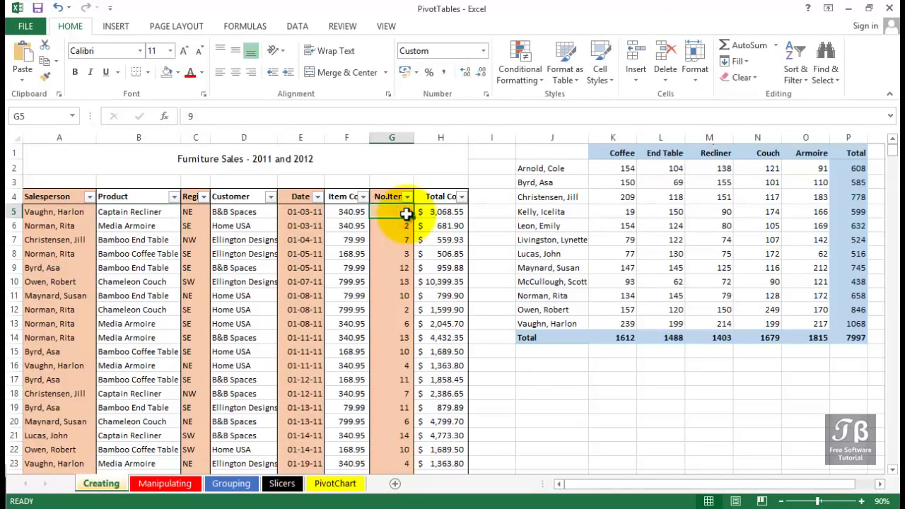
{"action": "left_click", "coordinate": [390, 226]}
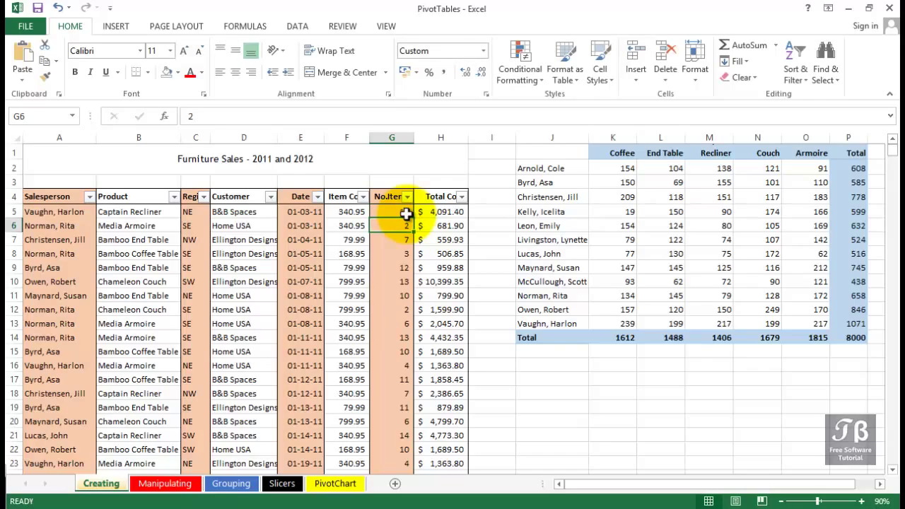
{"action": "mouse_move", "coordinate": [181, 464]}
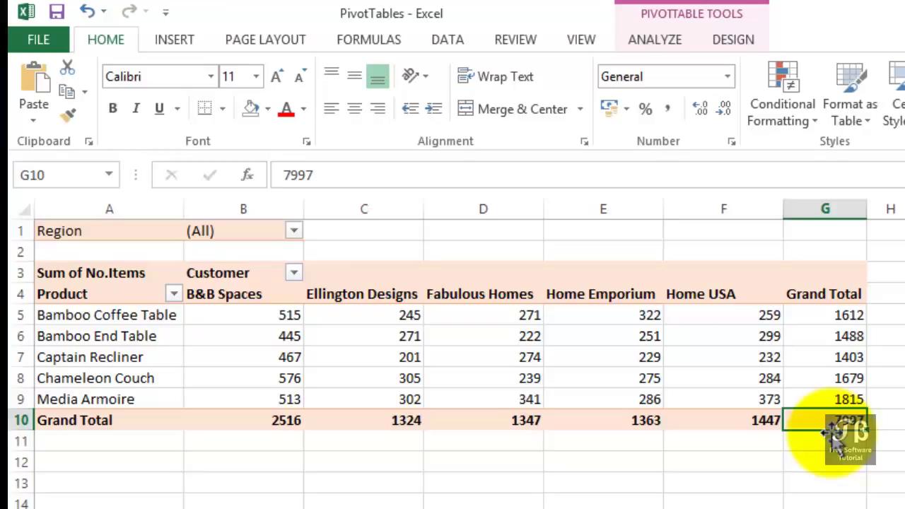
{"action": "mouse_move", "coordinate": [839, 374]}
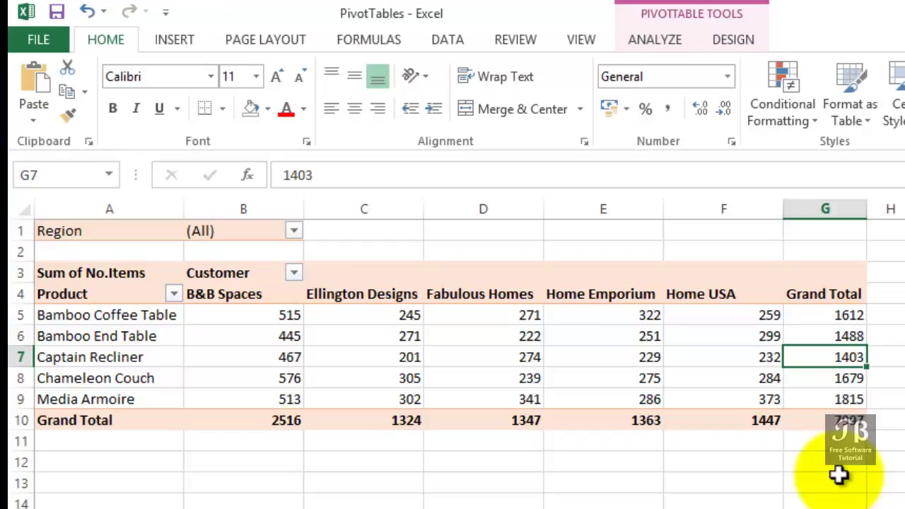
Step: Refresh the PivotTable via Alt+F5 and Analyze > Refresh so Captain Recliner shows 1,406
{"action": "key", "text": "alt+f5"}
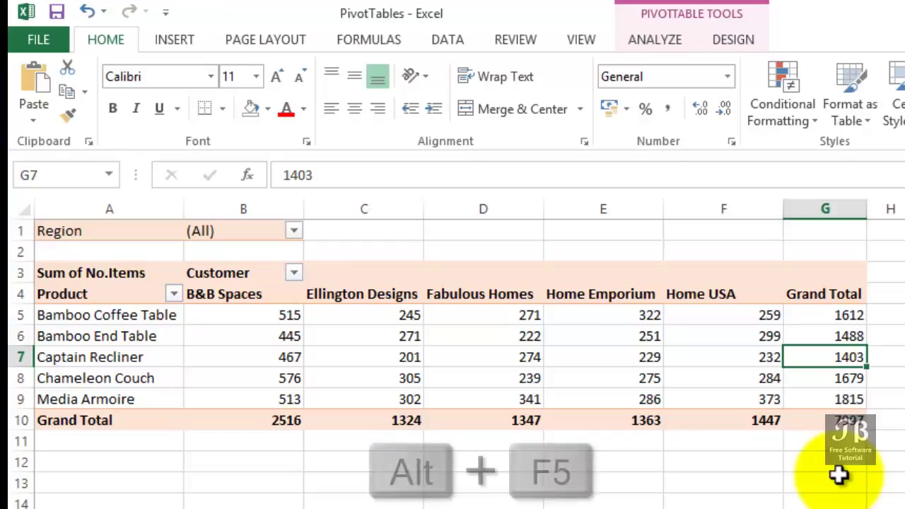
{"action": "key", "text": "alt+f5"}
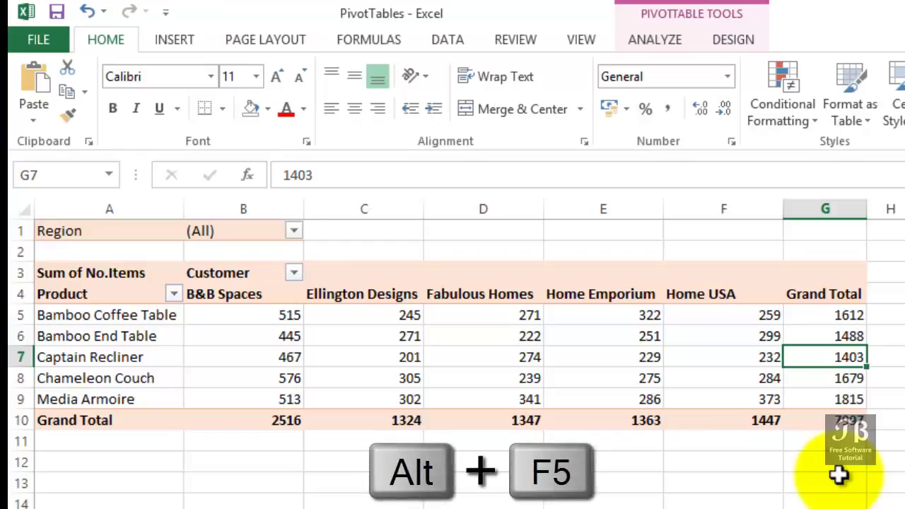
{"action": "left_click", "coordinate": [653, 39]}
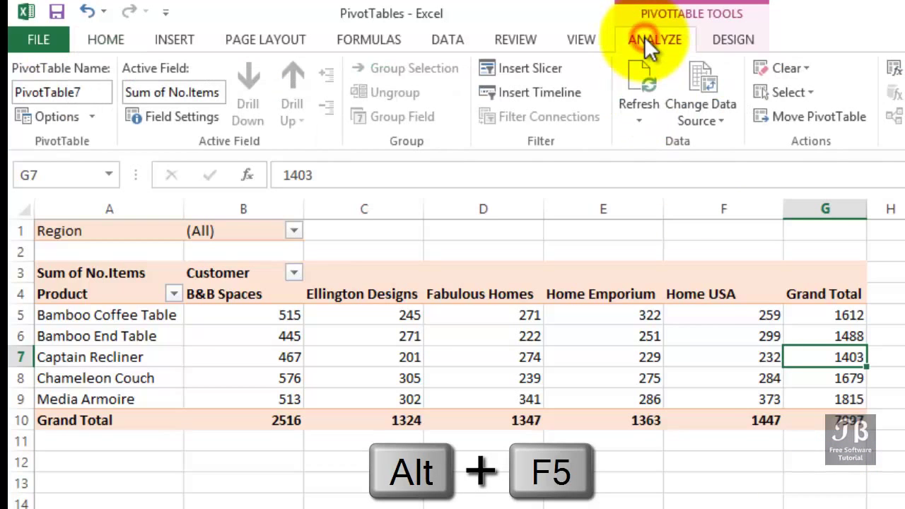
{"action": "mouse_move", "coordinate": [637, 125]}
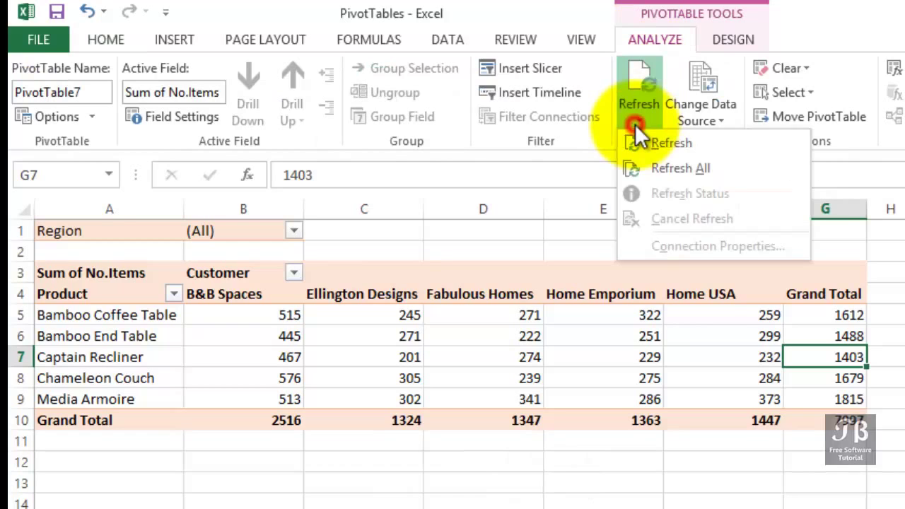
{"action": "left_click", "coordinate": [671, 141]}
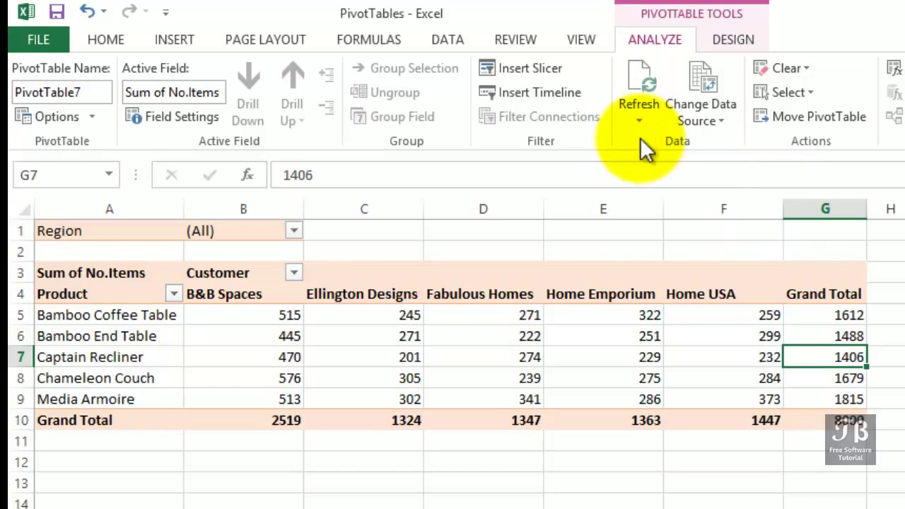